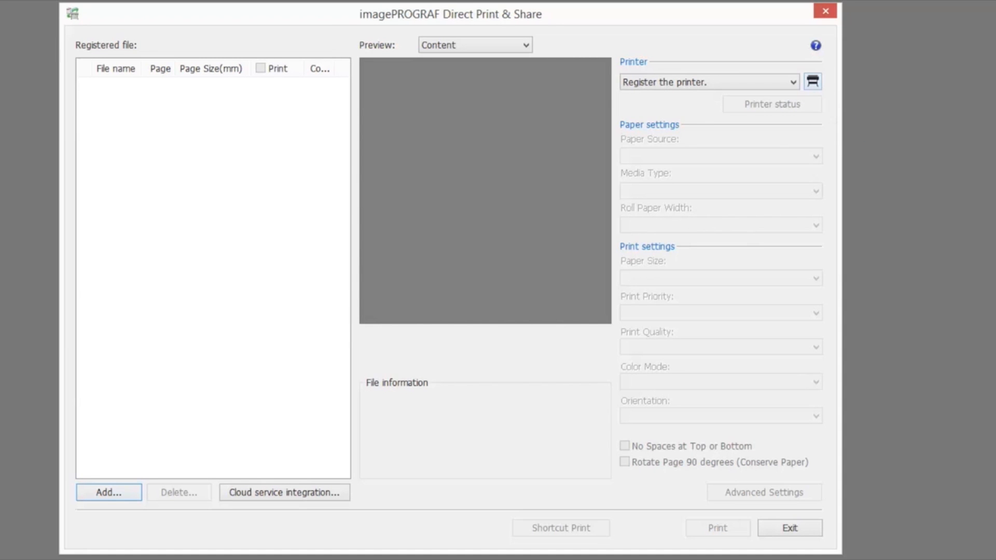
Add Canon iPF785(Canon iPF785) from the printer list and confirm it as the printer to use
click(812, 81)
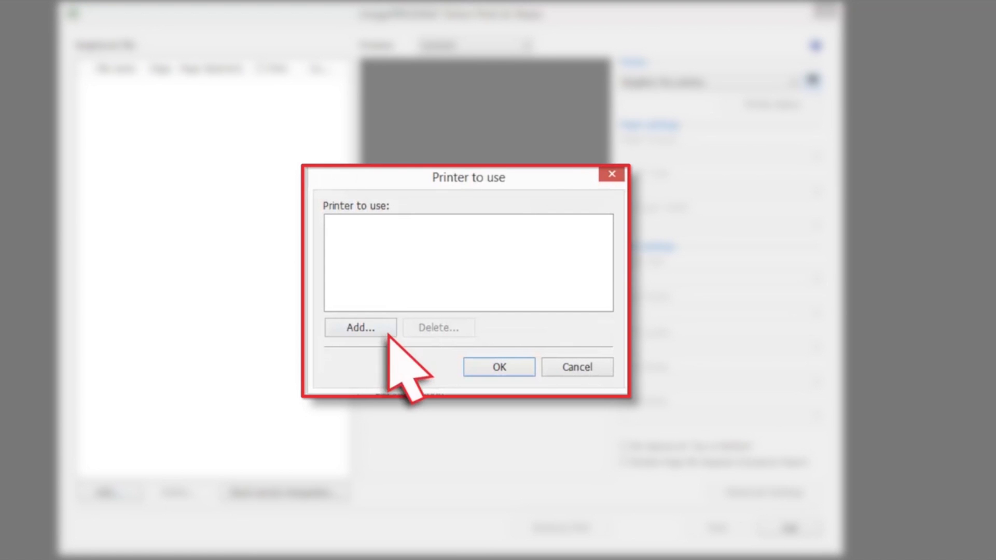
click(360, 326)
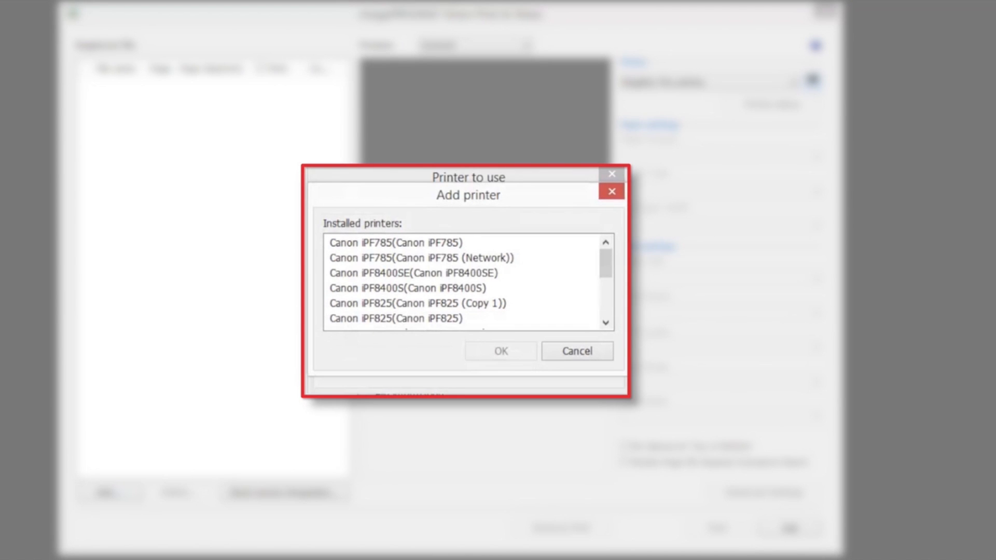
click(386, 242)
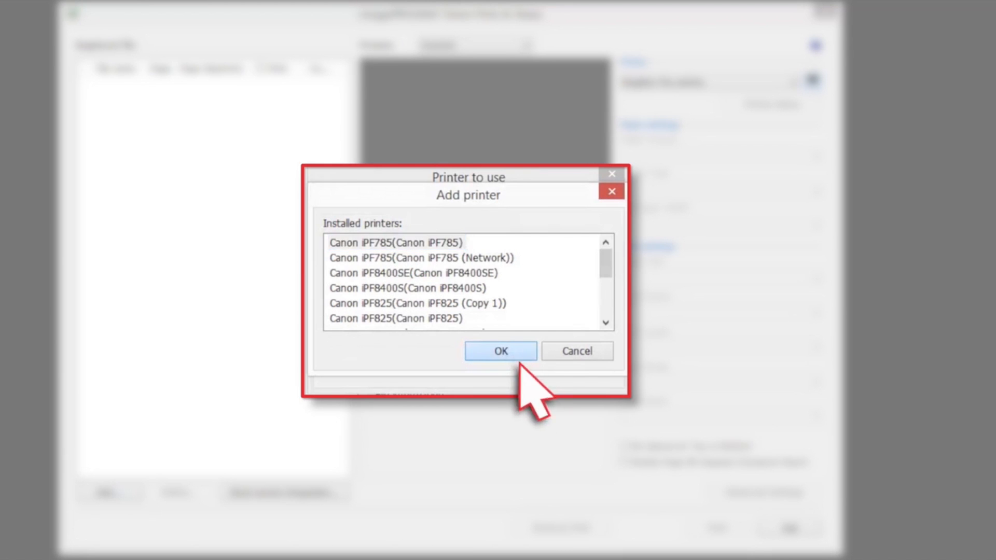
click(499, 351)
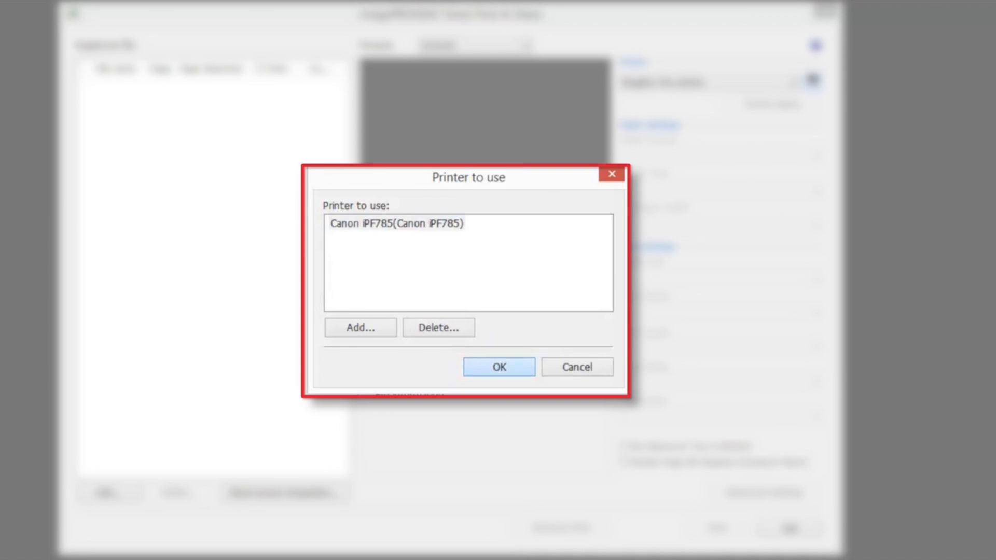
click(499, 366)
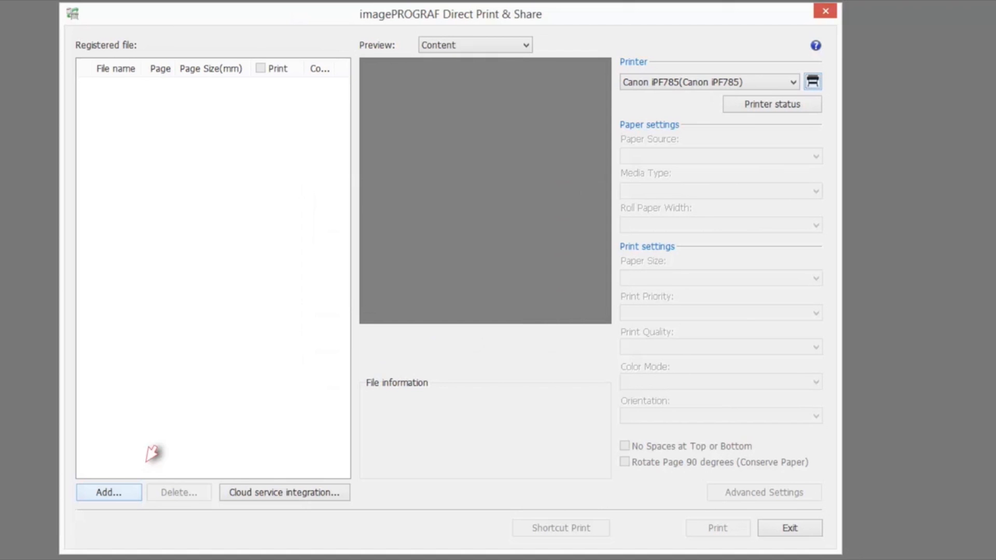
Load Canon CAD_CIS_04 from Sample Files into the registered files with its preview
click(108, 492)
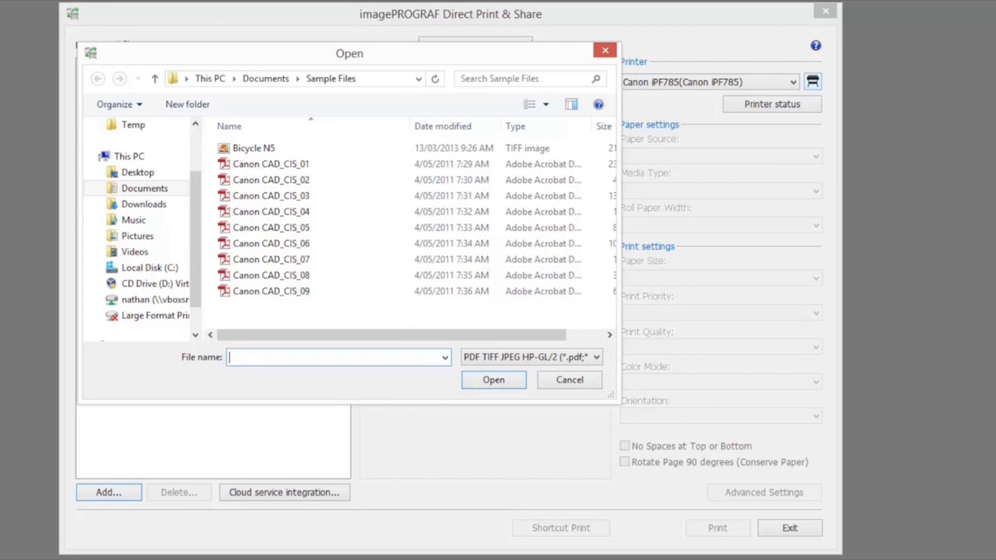
click(271, 211)
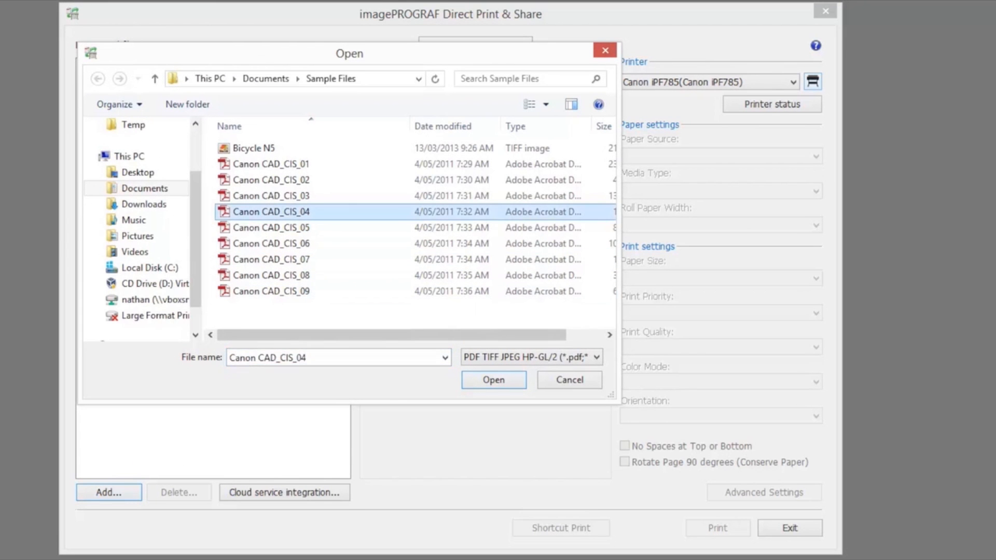
click(493, 380)
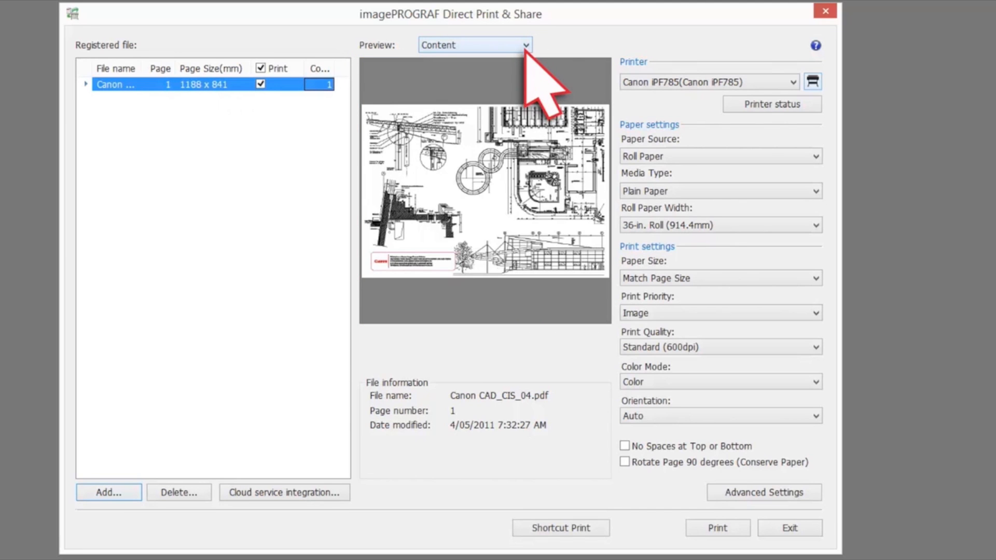
Switch the preview to Layout, showing the drawing at 100% on 841 x 1188 mm roll paper
click(473, 44)
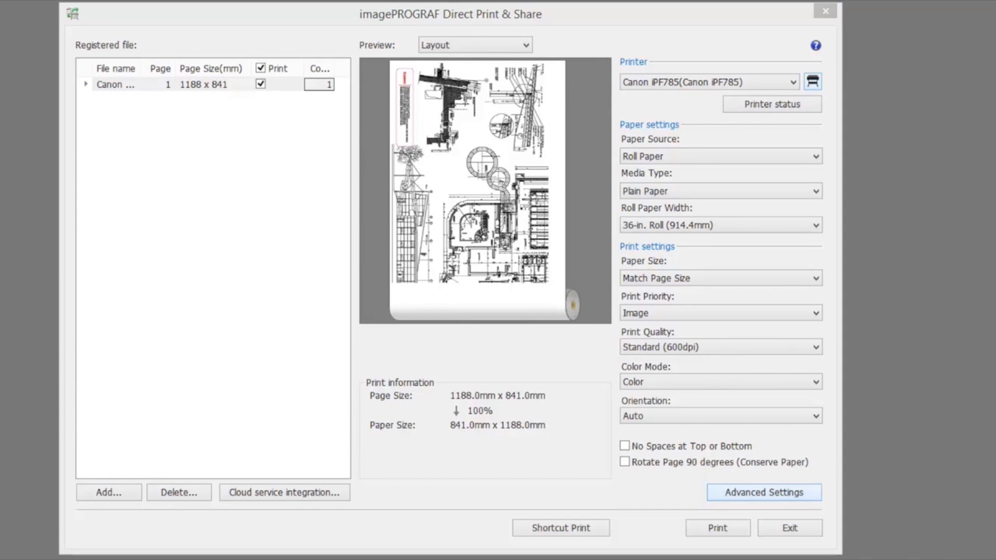
click(762, 491)
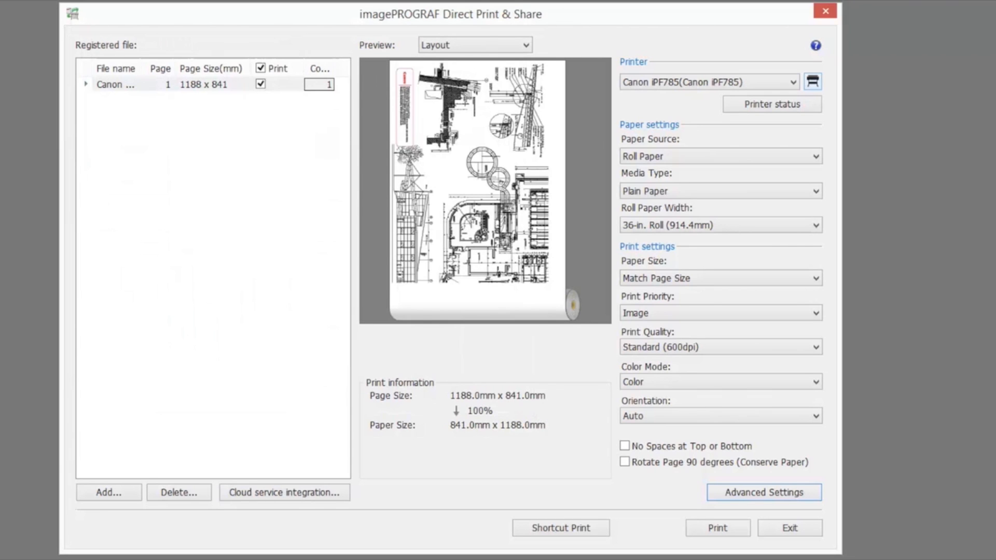
click(284, 492)
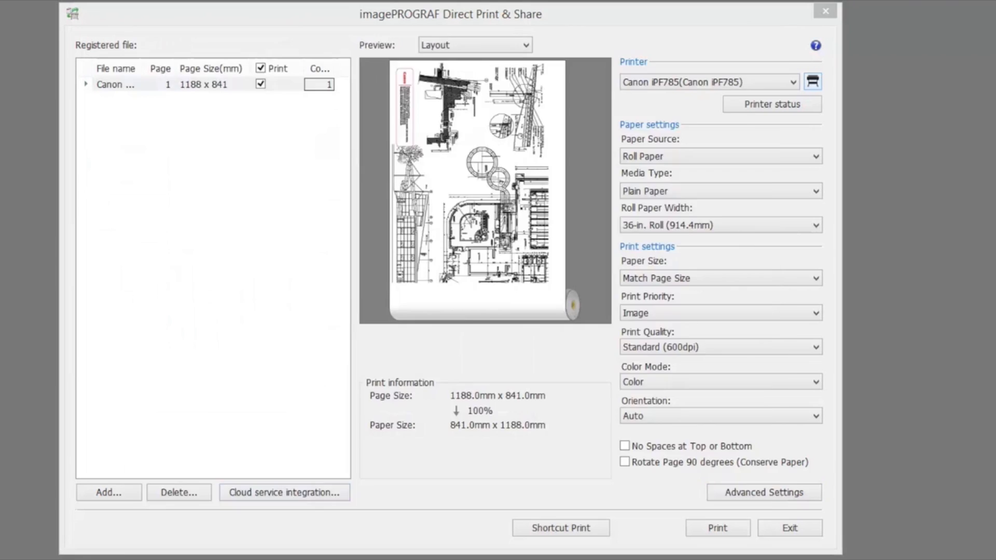
Through cloud service integration, log out, choose Google Drive and log in with the shown account
click(284, 492)
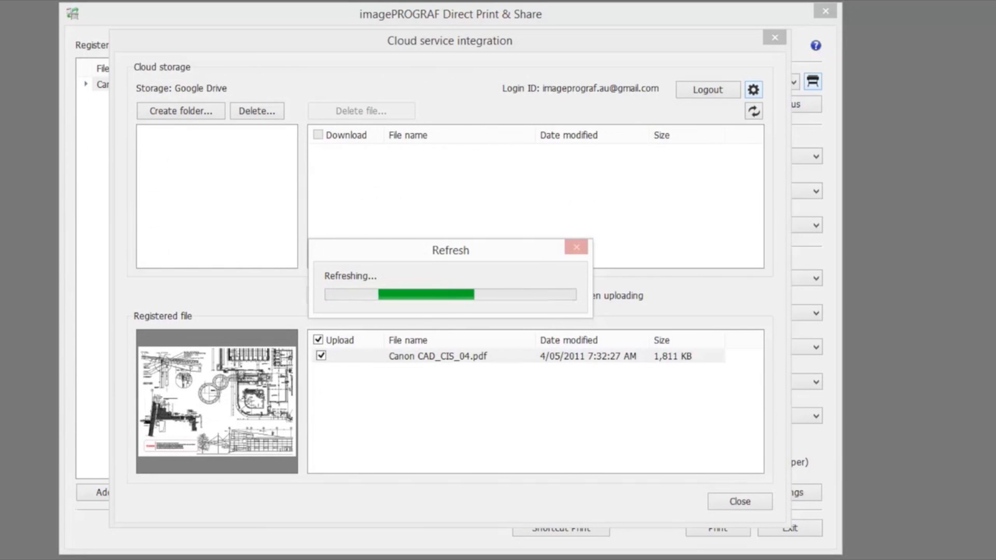
click(706, 89)
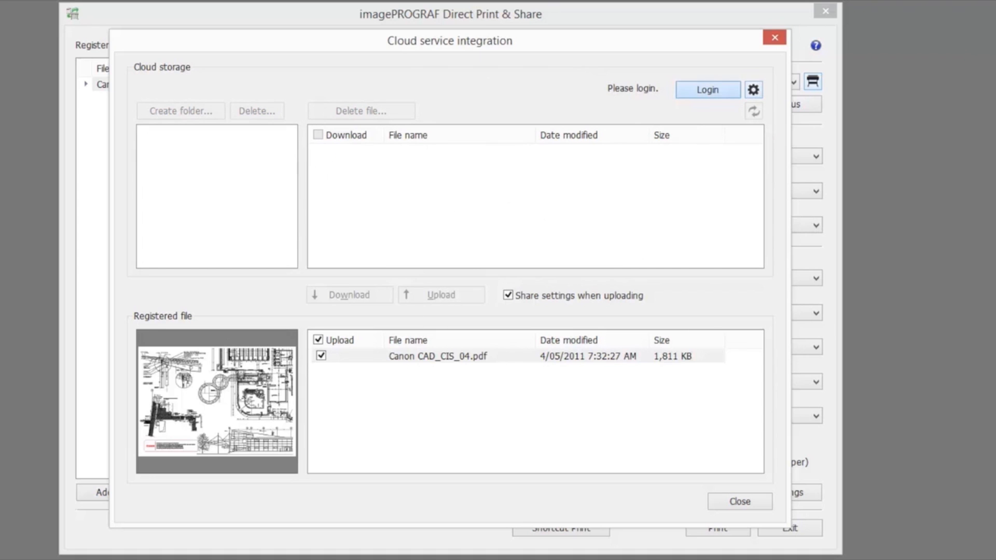
click(754, 89)
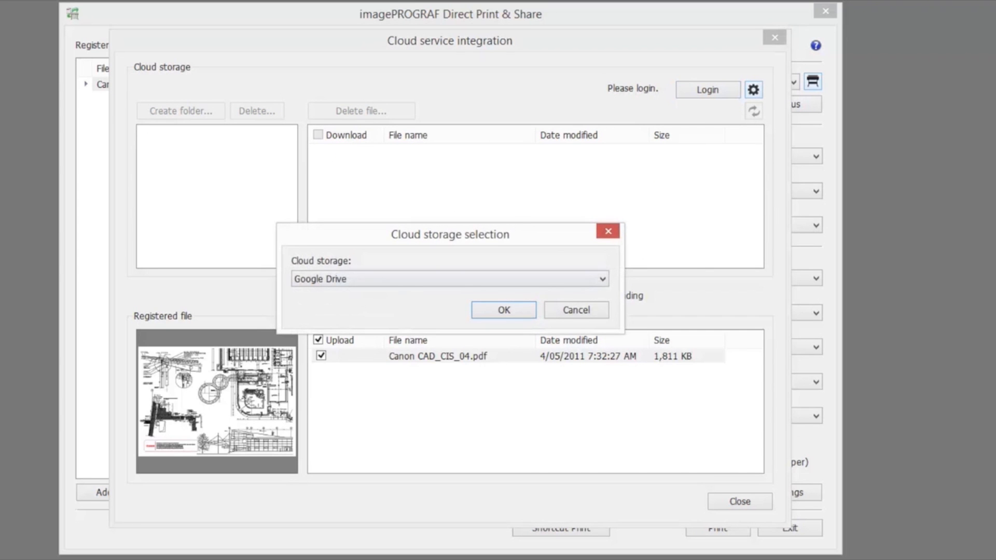
click(503, 310)
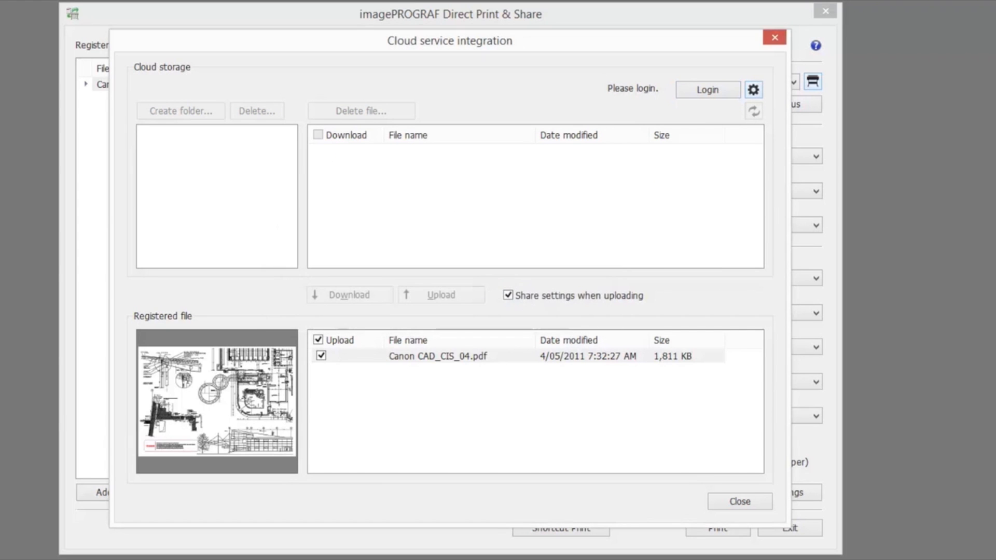
click(707, 90)
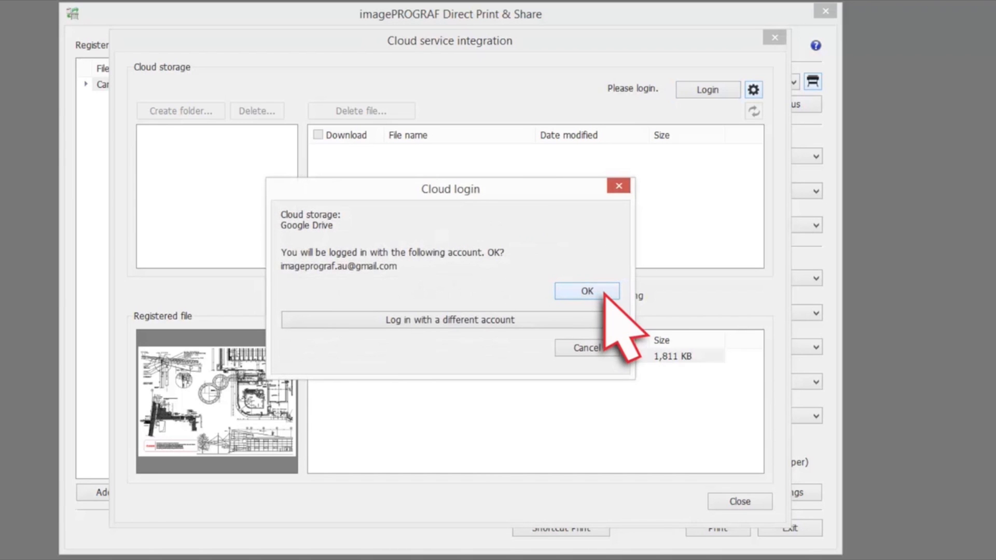
click(585, 291)
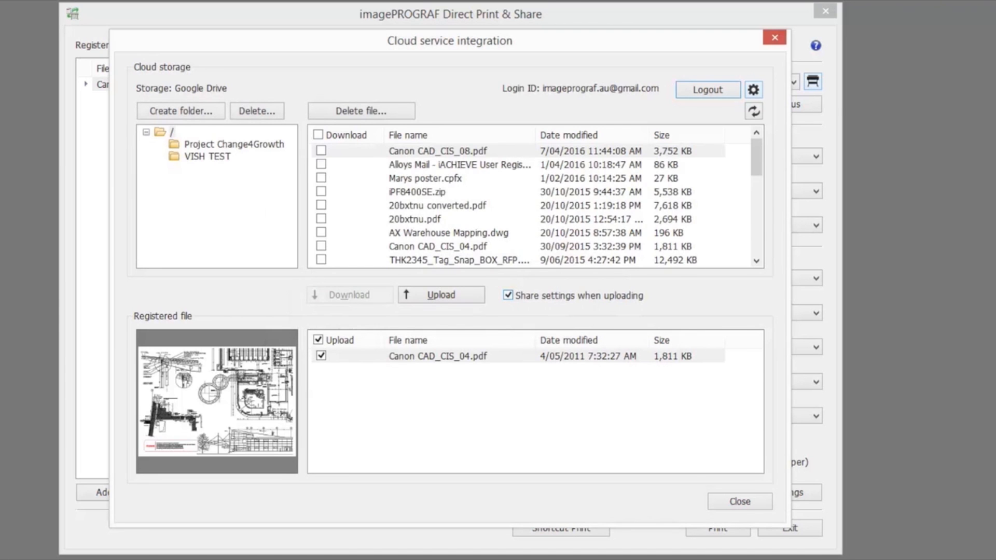
Unmark Canon CAD_CIS_04.pdf in the Upload column of the cloud file list
click(440, 293)
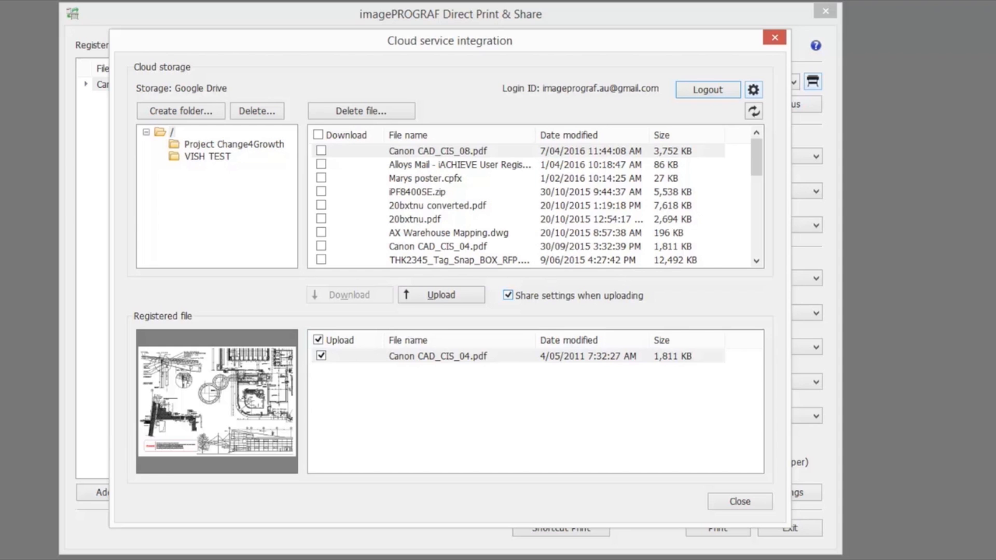
mouse_move(536, 353)
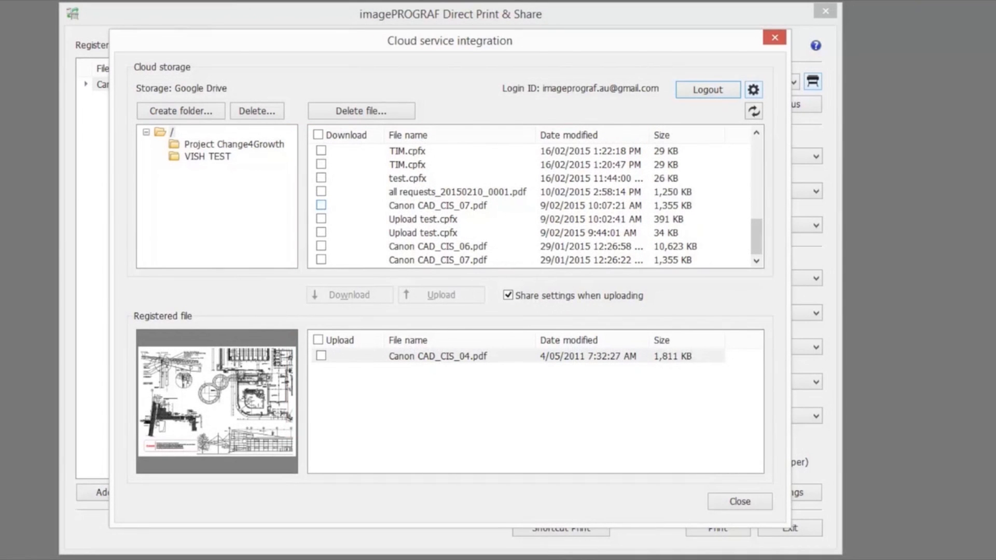
Mark Canon CAD_CIS_07.pdf for download, download it, and close cloud integration
click(321, 204)
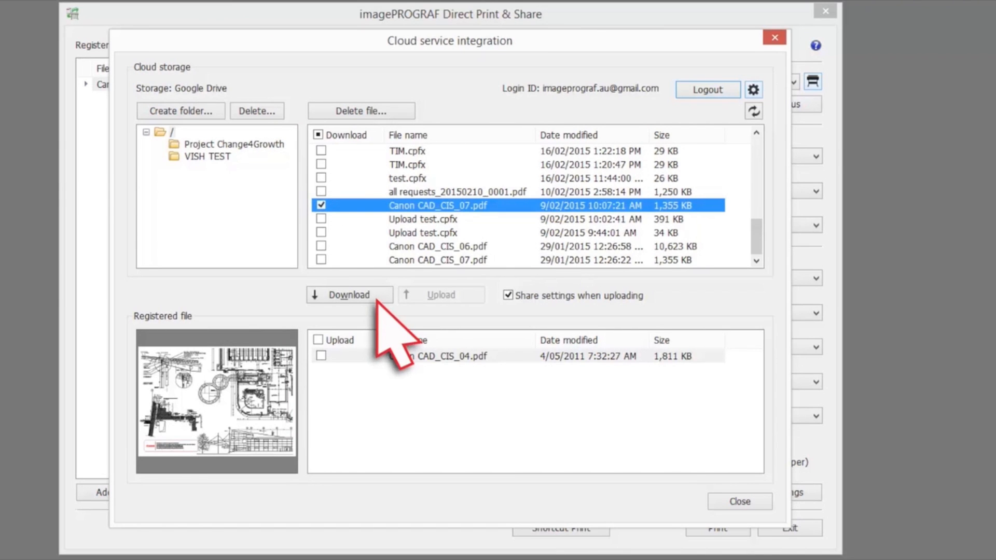
click(349, 295)
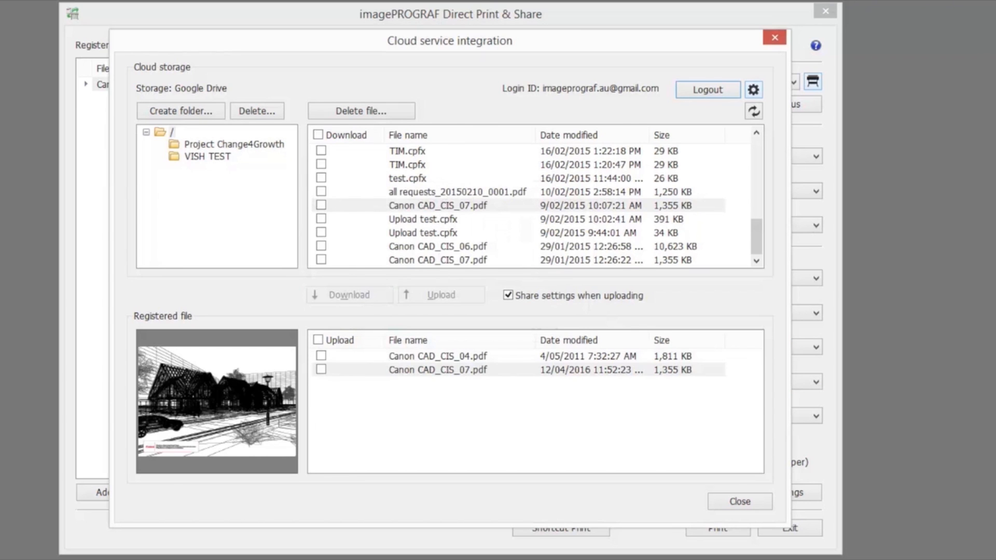
click(738, 501)
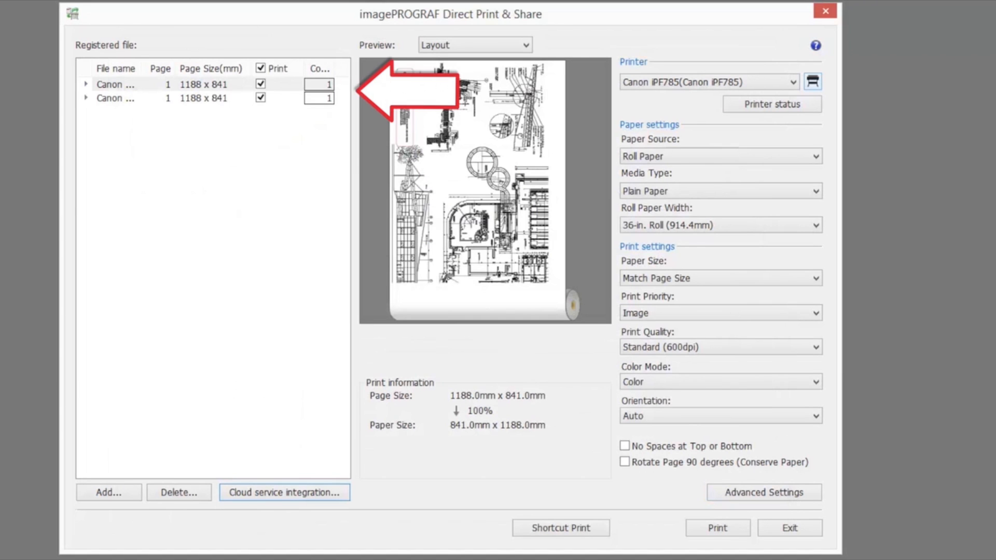